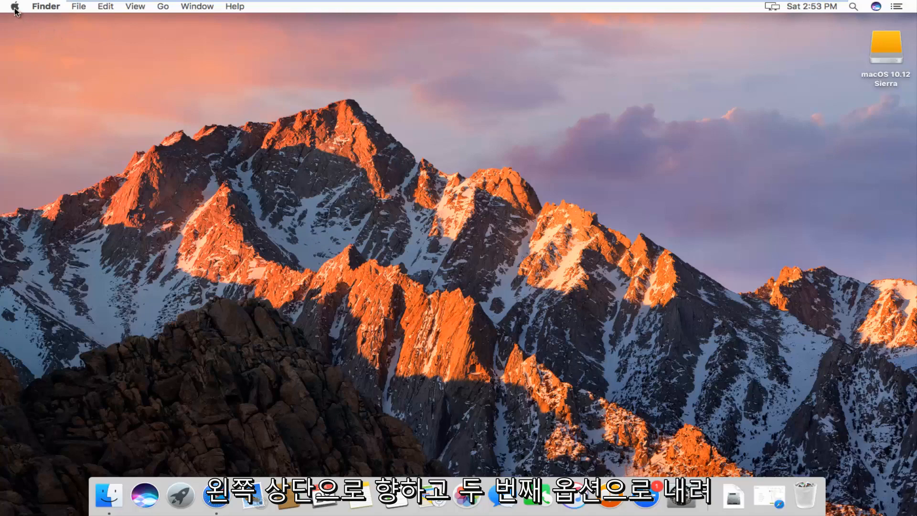
Open the Apple menu from the Finder menu bar
left_click(16, 6)
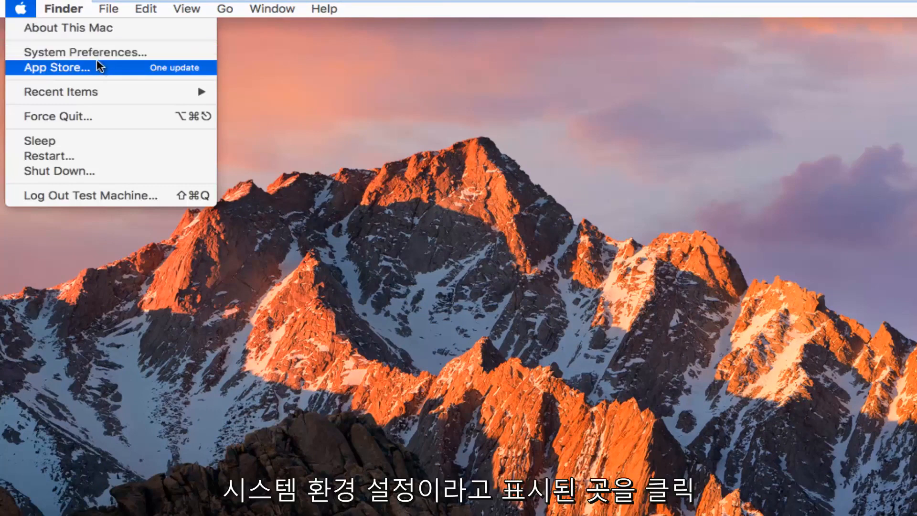
mouse_move(85, 52)
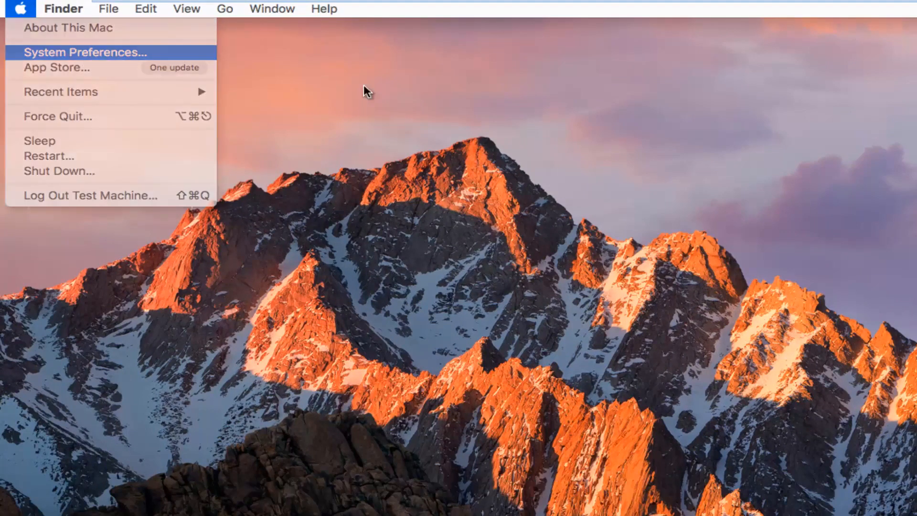
Launch System Preferences from the Apple menu and choose Users & Groups
left_click(85, 52)
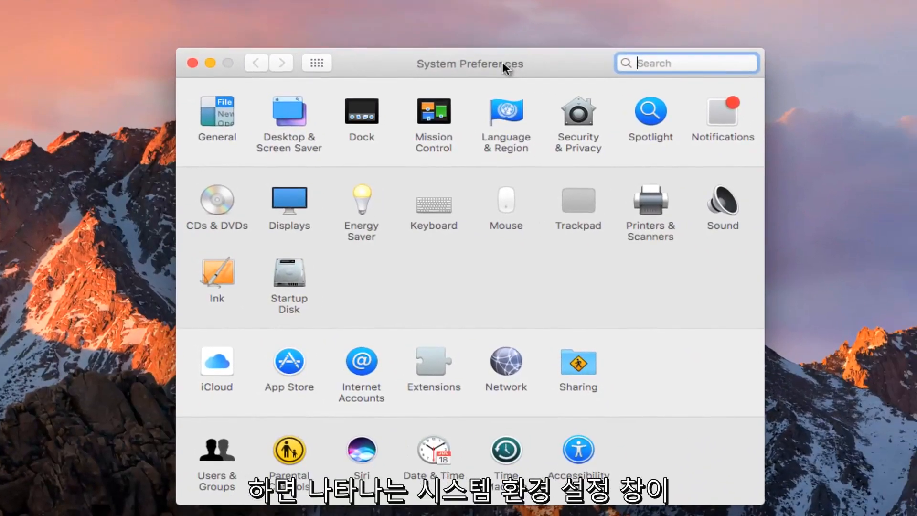
mouse_move(221, 489)
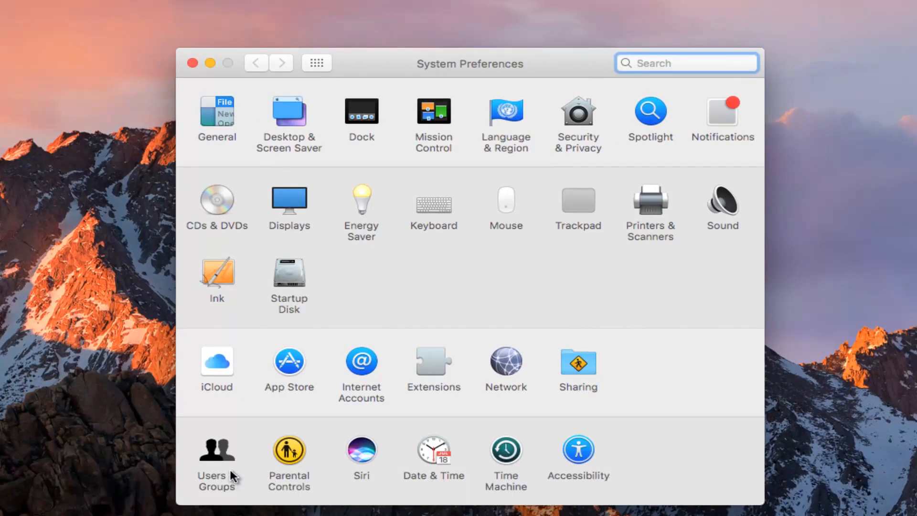
left_click(216, 451)
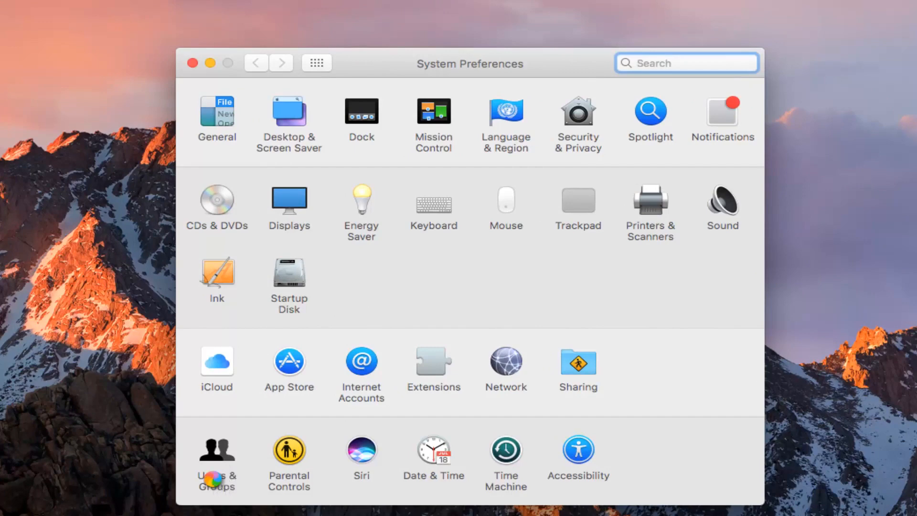
Bring up the Users & Groups pane showing the current account's Password settings
left_click(217, 453)
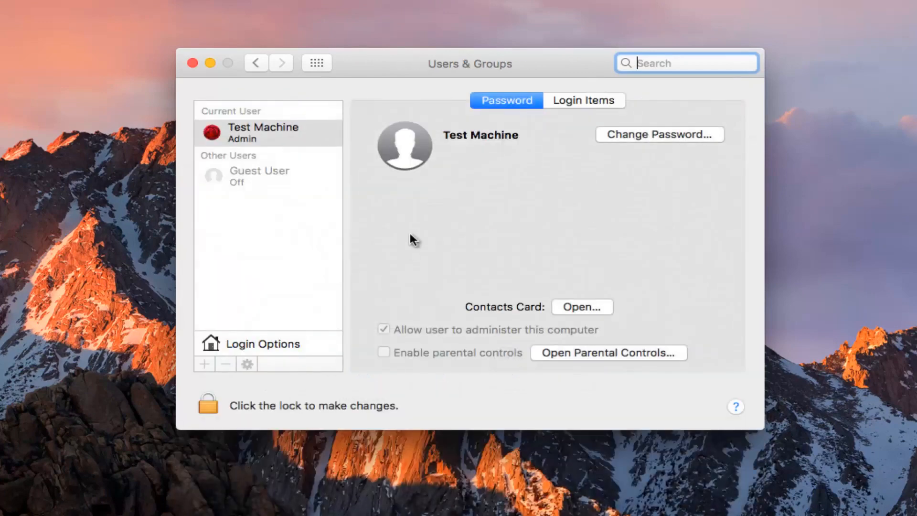
mouse_move(235, 128)
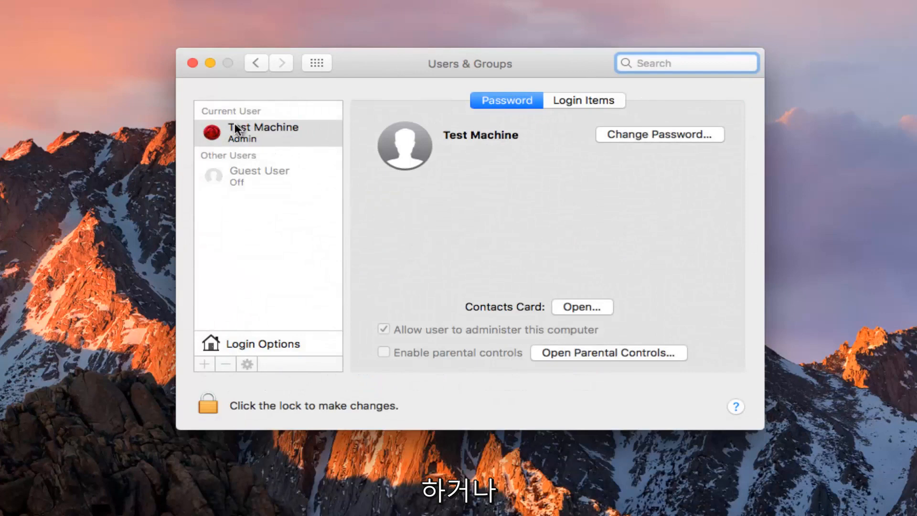
mouse_move(237, 178)
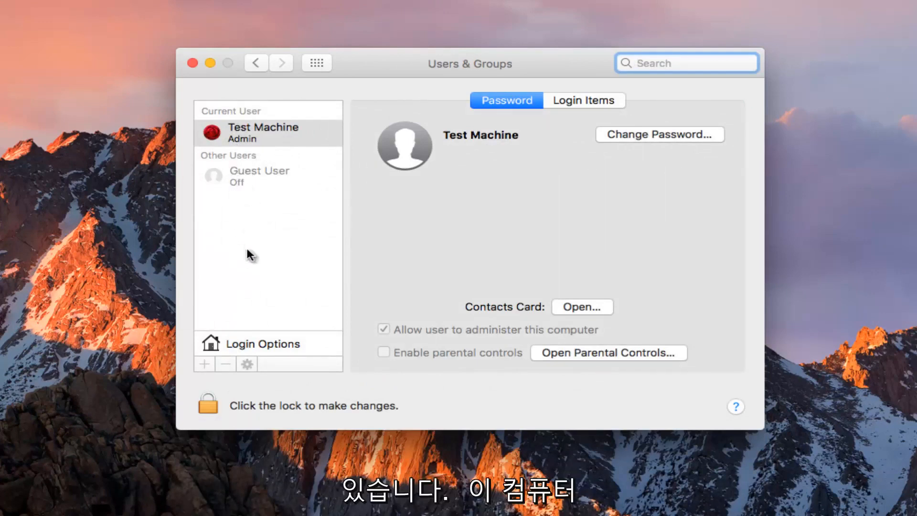
mouse_move(584, 101)
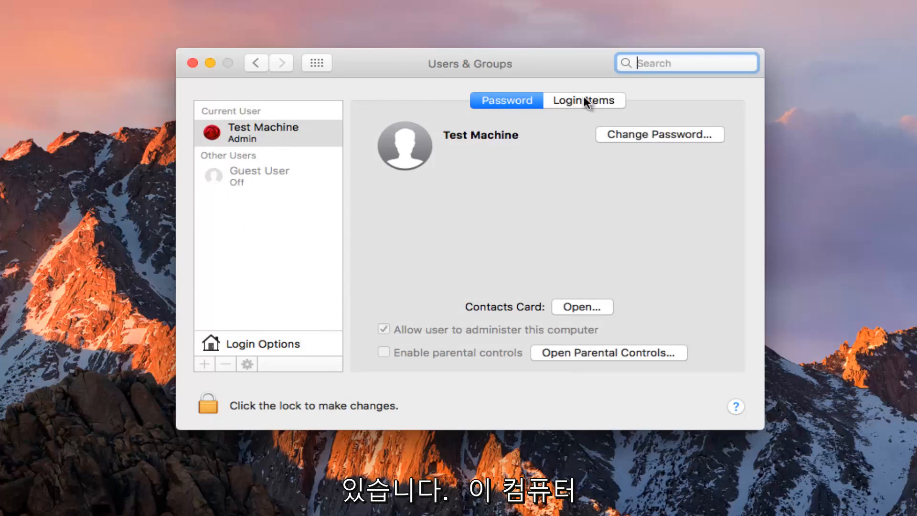
mouse_move(581, 108)
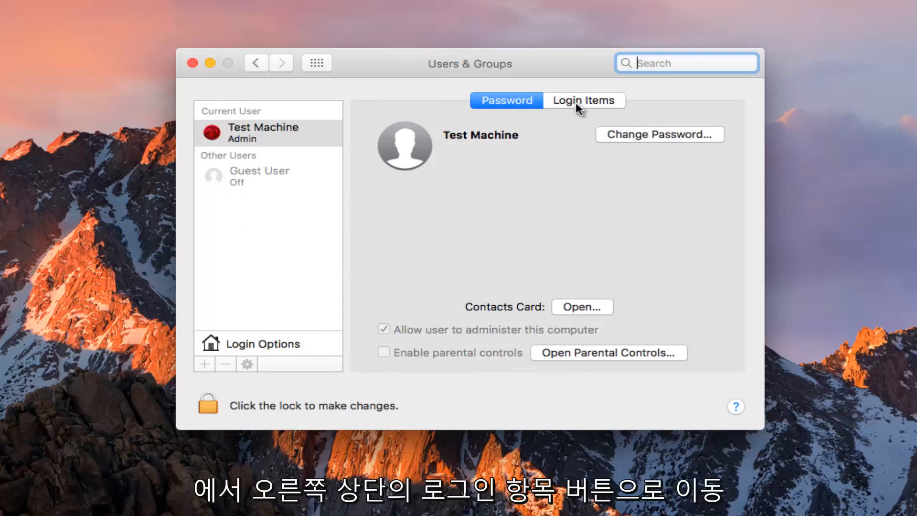
Show the Login Items list and select iTunesHelper
left_click(584, 100)
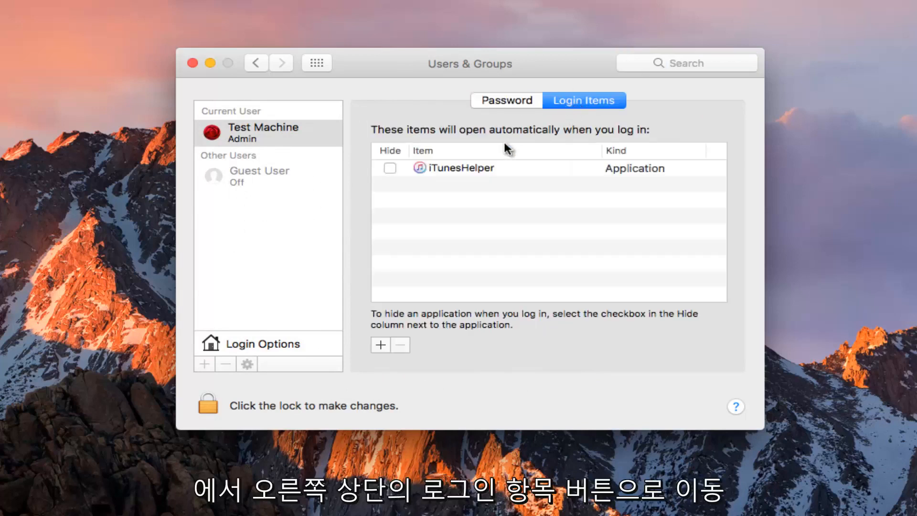
mouse_move(448, 138)
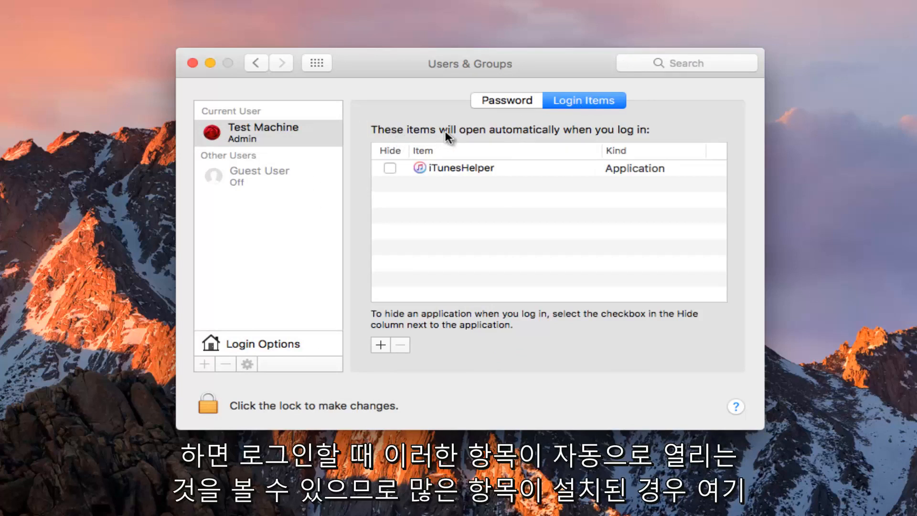
mouse_move(454, 178)
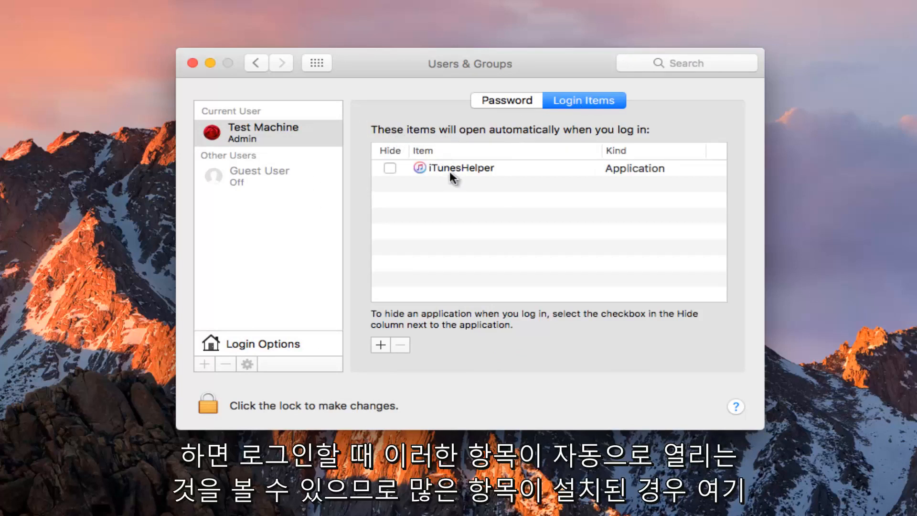
mouse_move(489, 227)
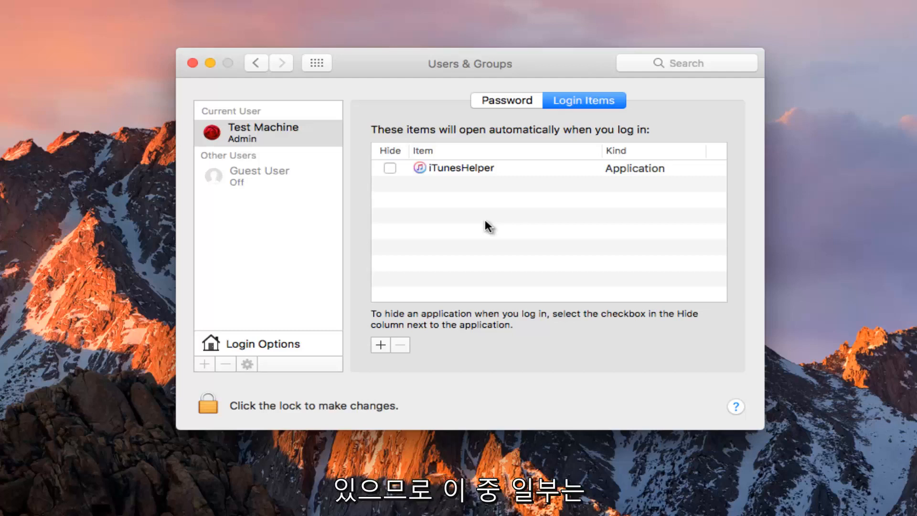
mouse_move(479, 228)
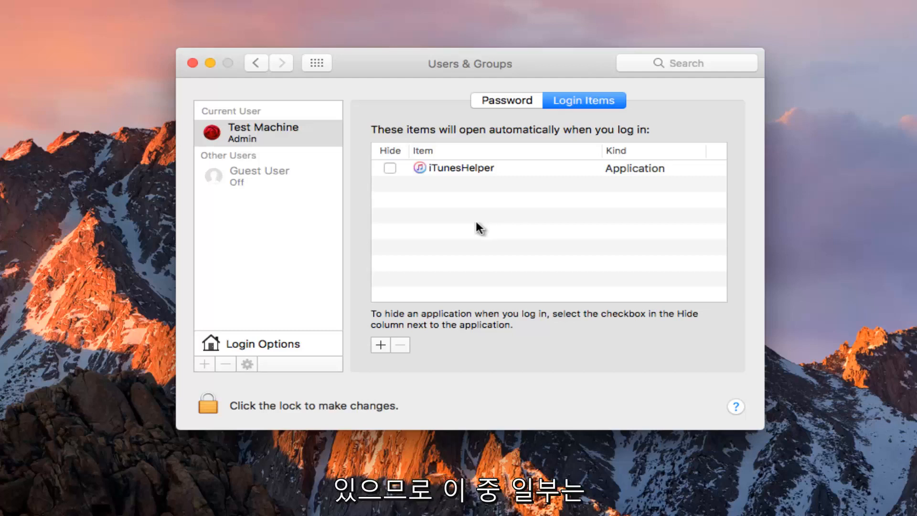
mouse_move(206, 405)
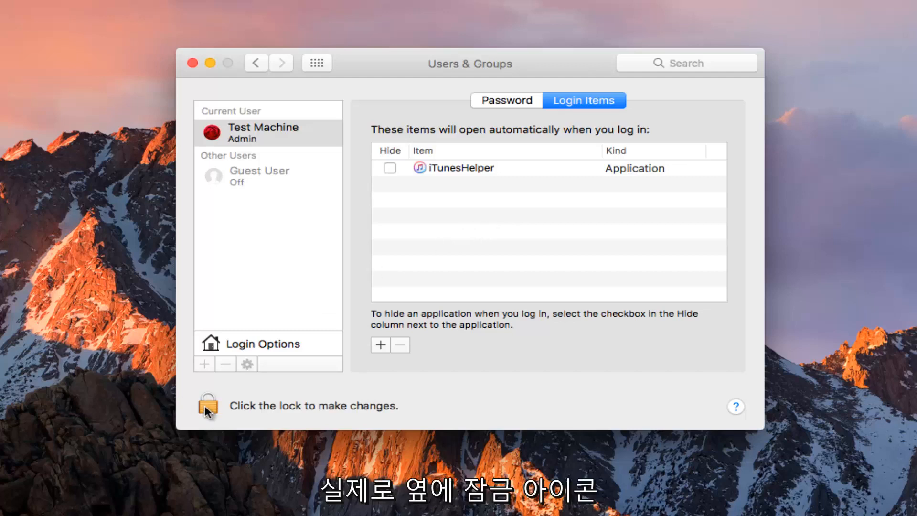
mouse_move(453, 176)
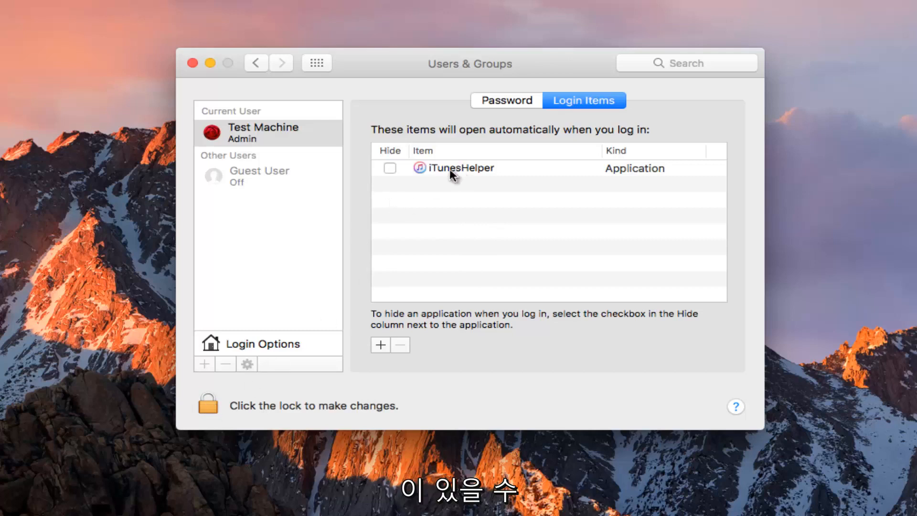
left_click(462, 168)
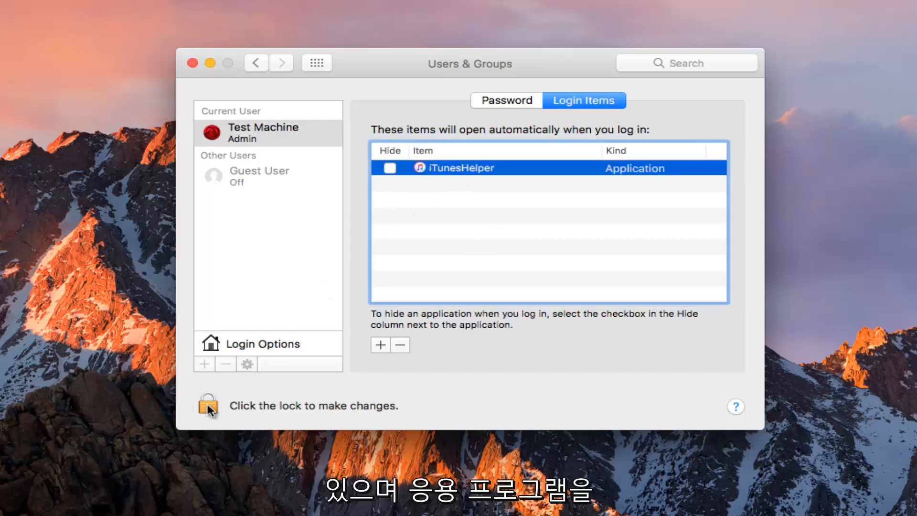
Unlock Users & Groups with the admin password and reselect iTunesHelper
left_click(207, 405)
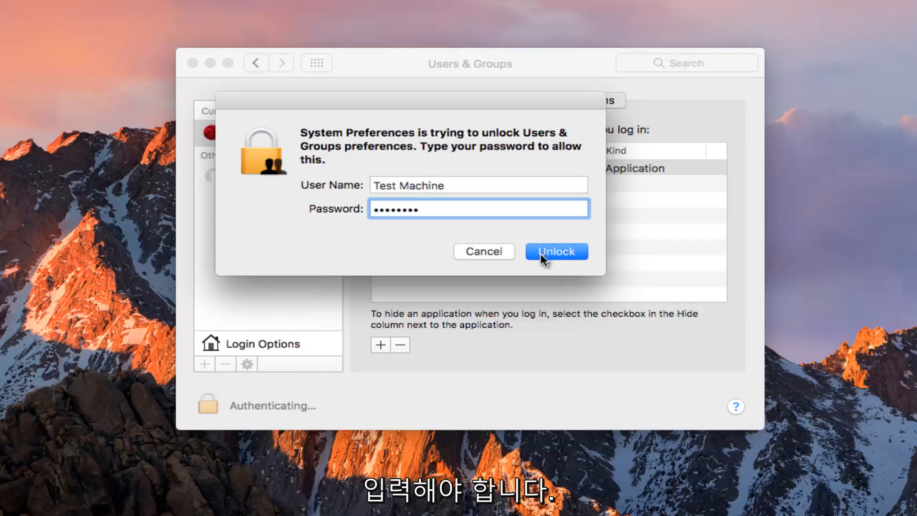
left_click(556, 251)
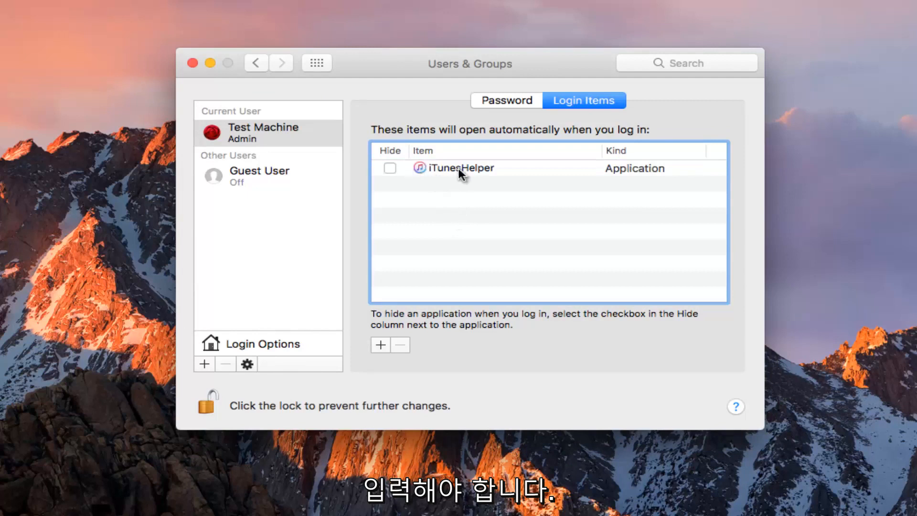
left_click(461, 168)
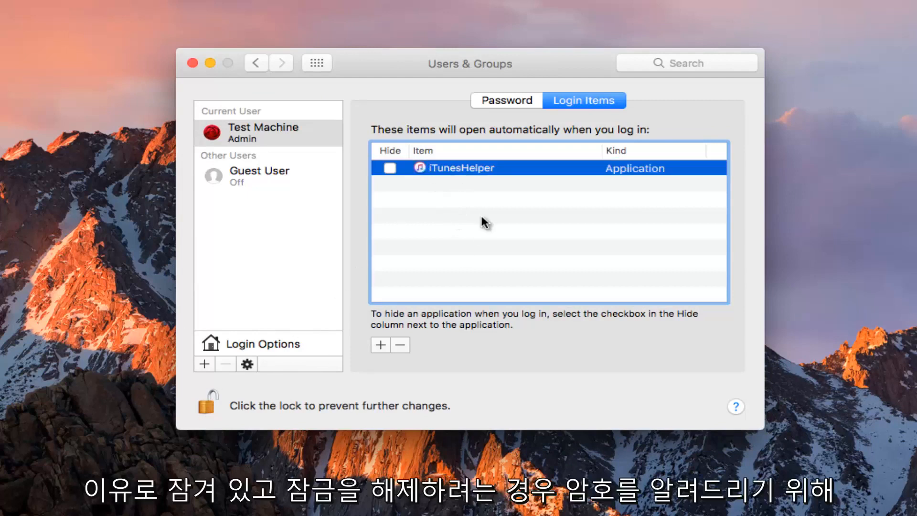
mouse_move(291, 410)
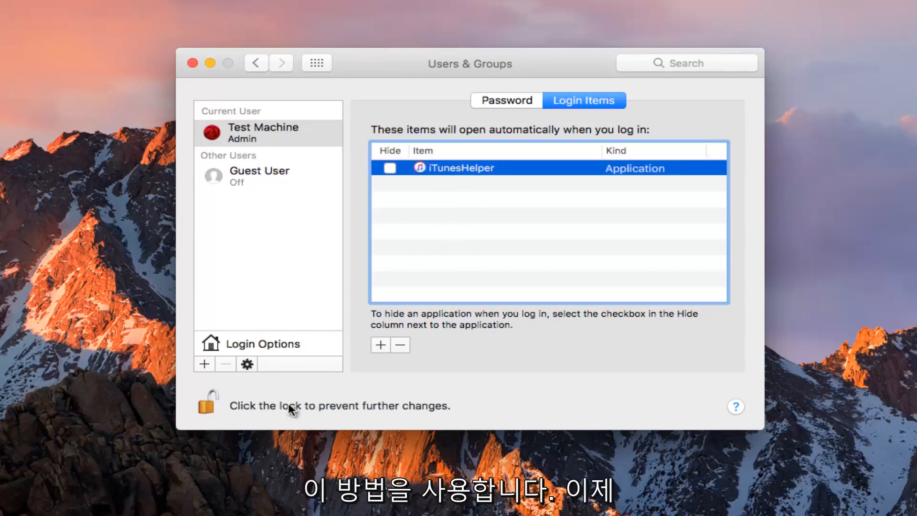
mouse_move(464, 179)
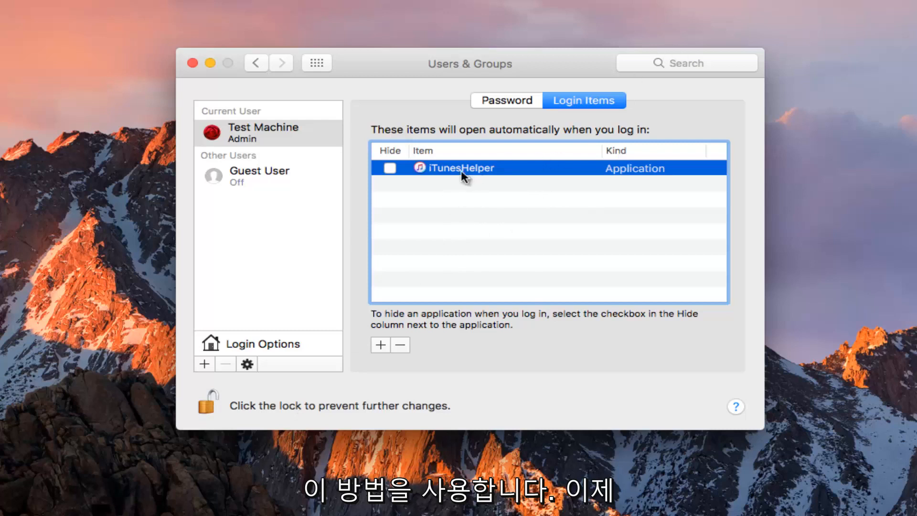
mouse_move(449, 177)
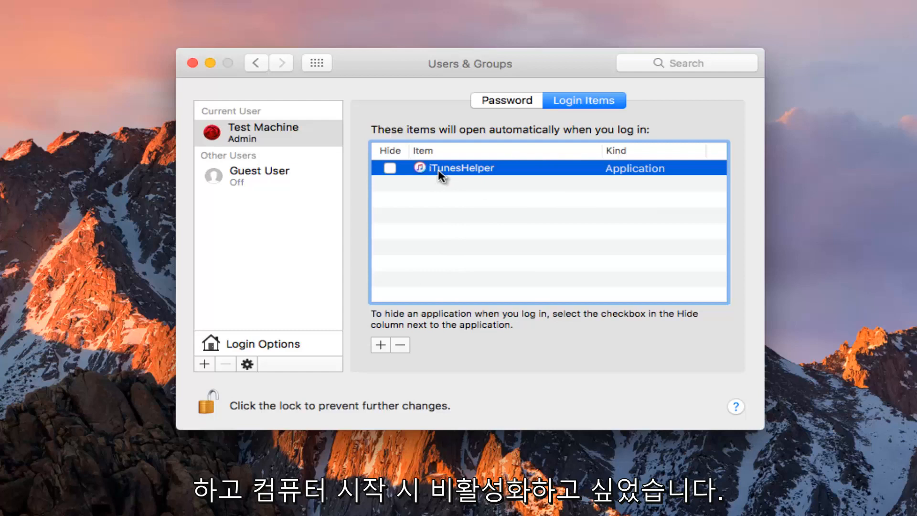
Check Hide for iTunesHelper and close the System Preferences window
left_click(389, 168)
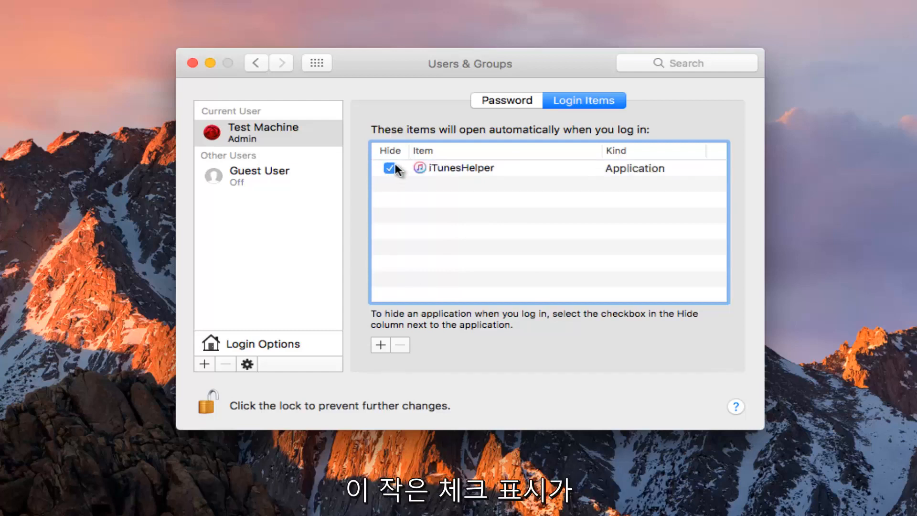
mouse_move(462, 251)
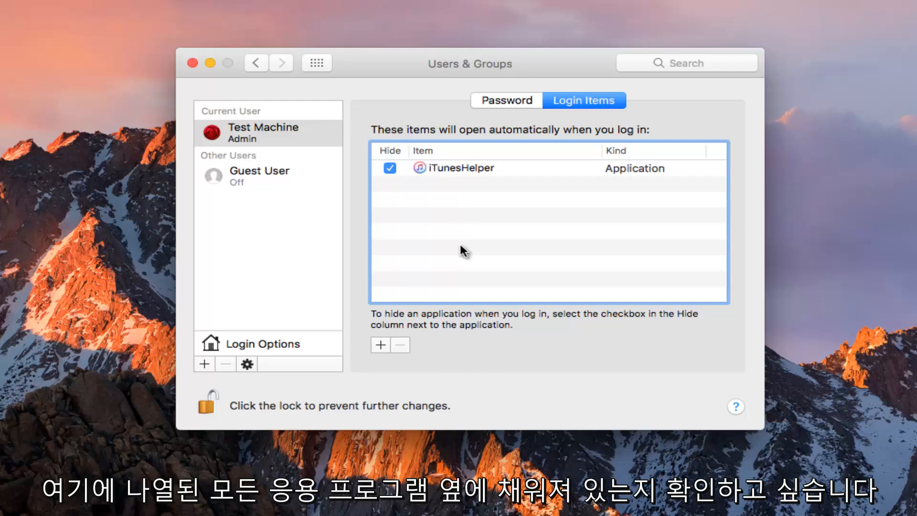
mouse_move(685, 152)
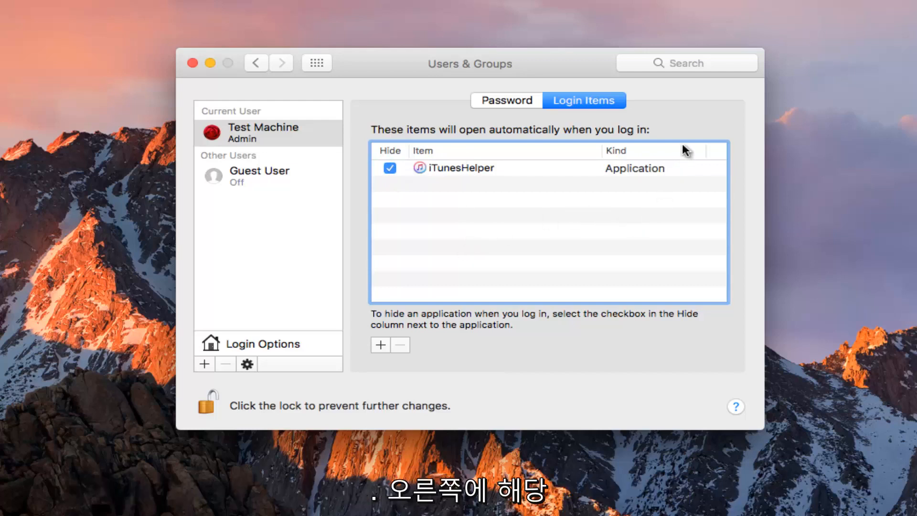
mouse_move(702, 281)
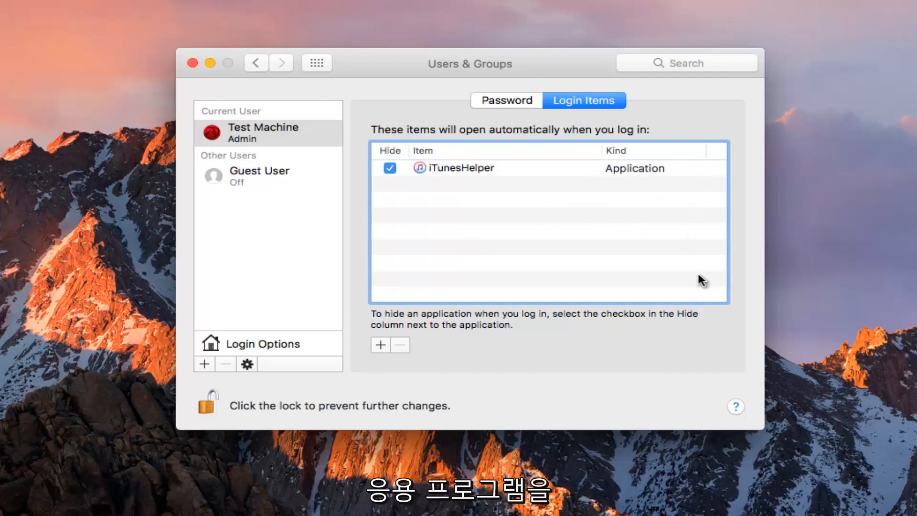
mouse_move(694, 270)
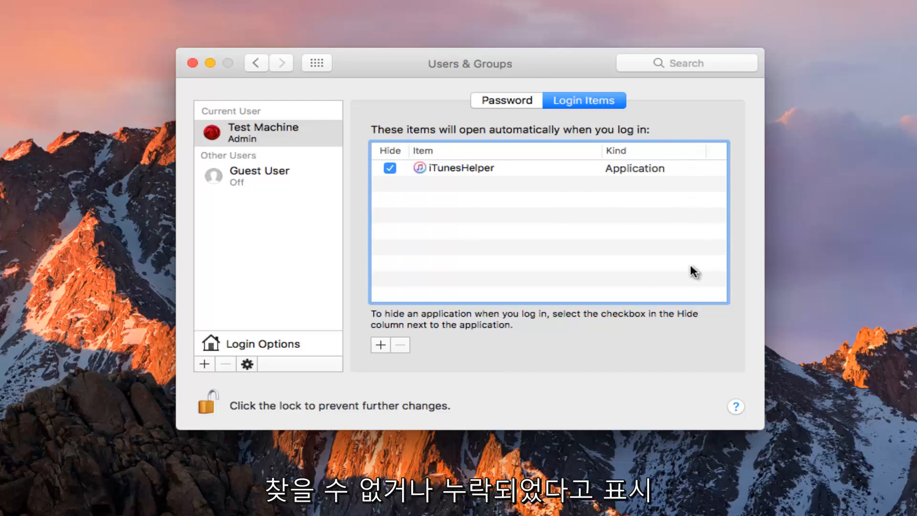
mouse_move(598, 222)
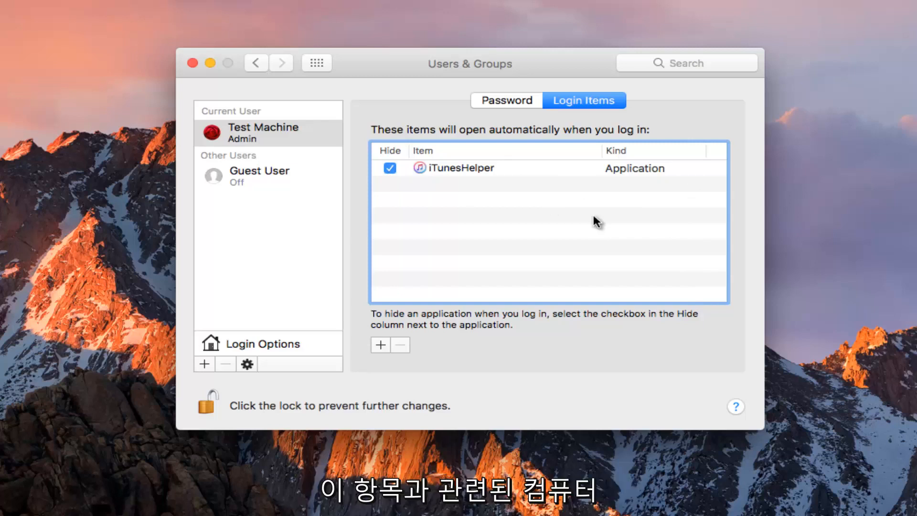
mouse_move(560, 247)
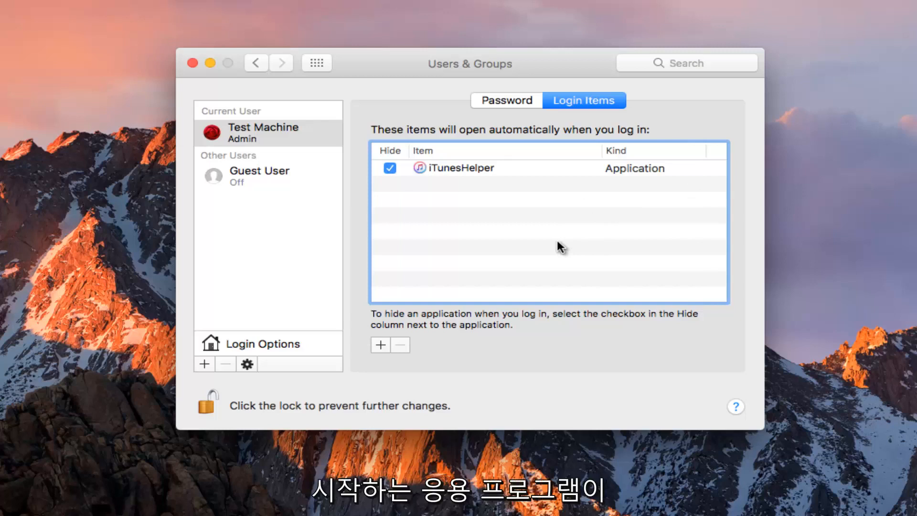
mouse_move(390, 169)
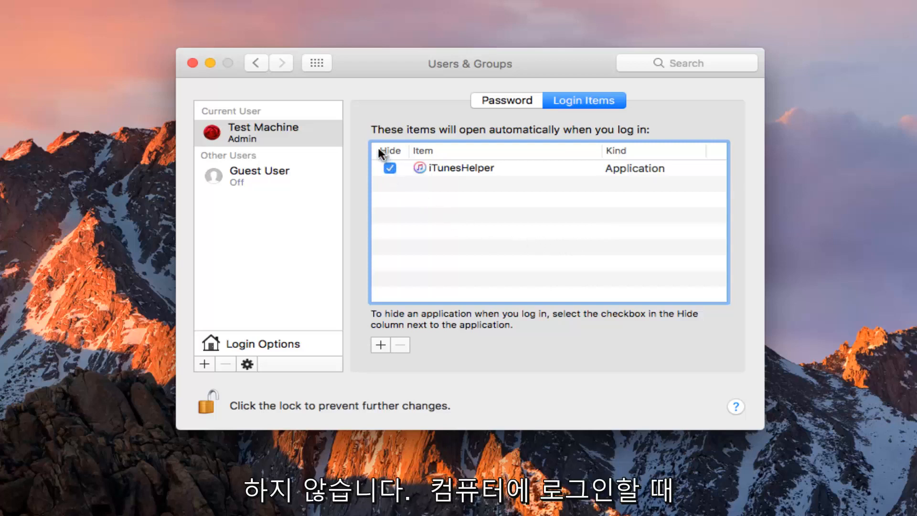
mouse_move(405, 211)
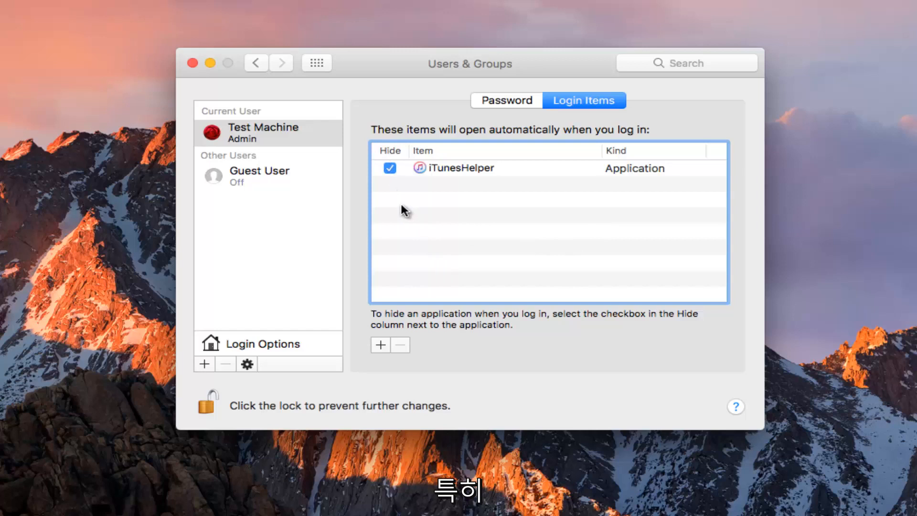
mouse_move(458, 209)
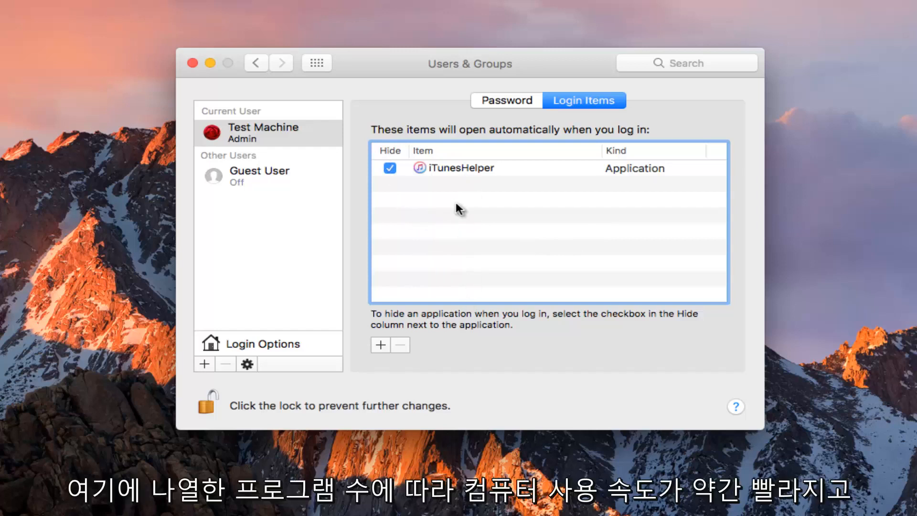
mouse_move(456, 333)
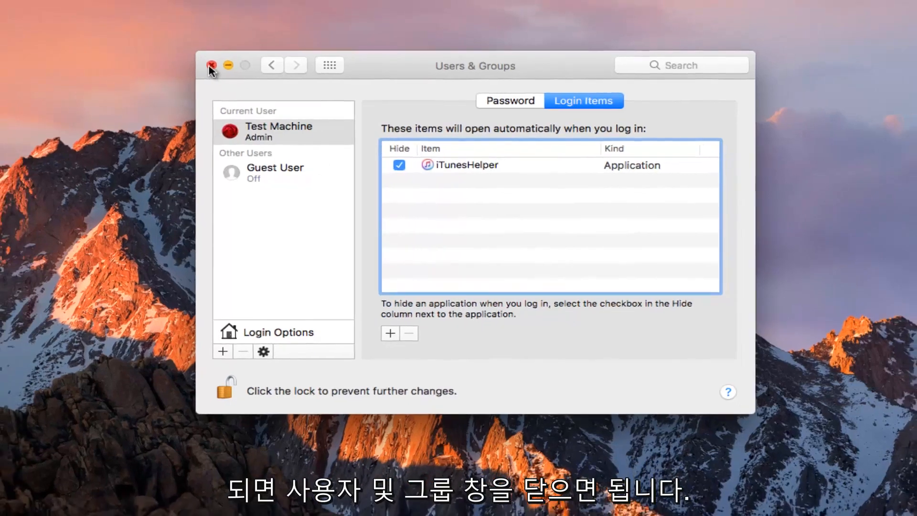
left_click(210, 65)
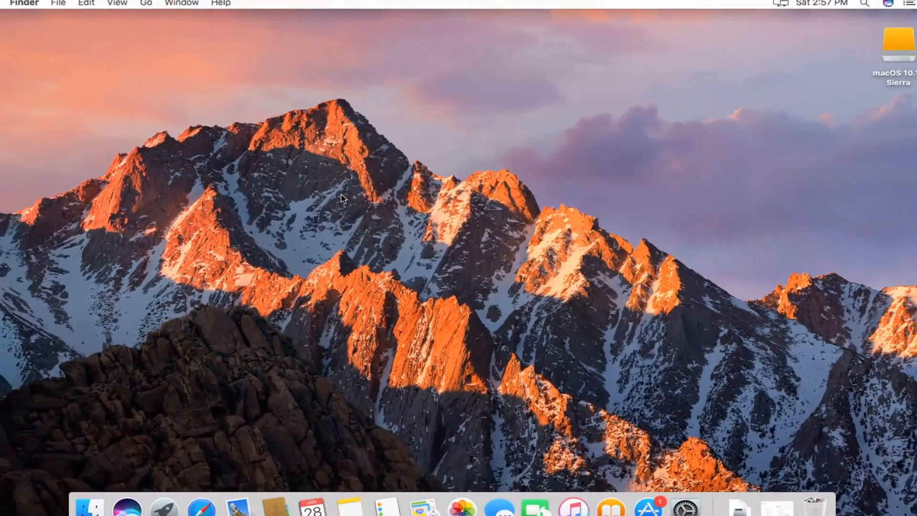